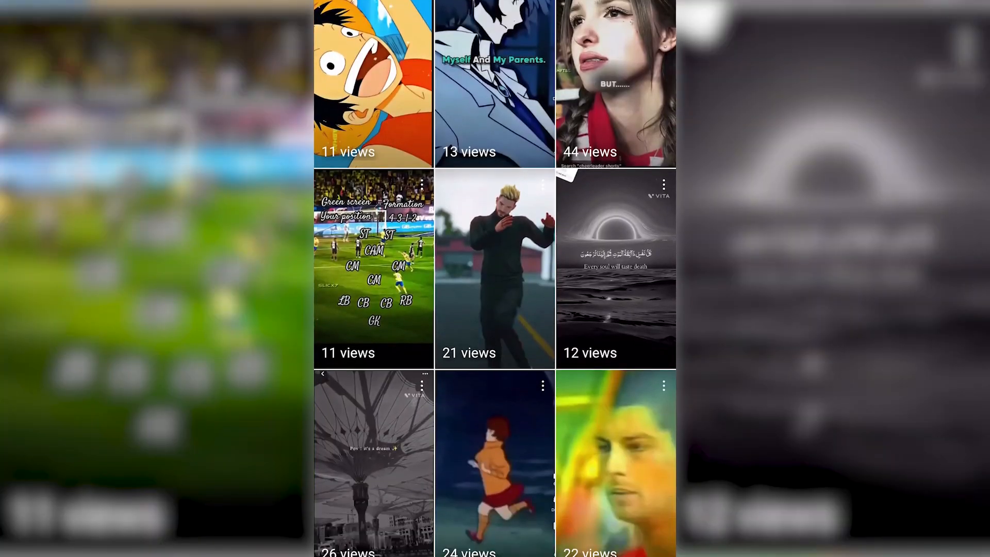
# - Bring the Thor clip composition into view, ready to add a new layer
pyautogui.scroll(-3)
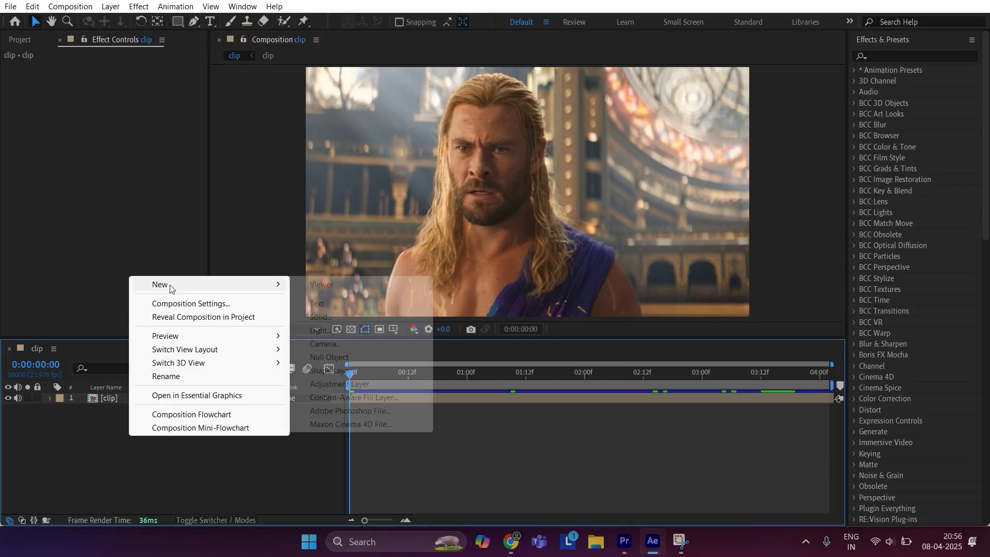
# - Add an adjustment layer over the clip and apply S_Sharpen, editing its sharpen amount
pyautogui.click(330, 384)
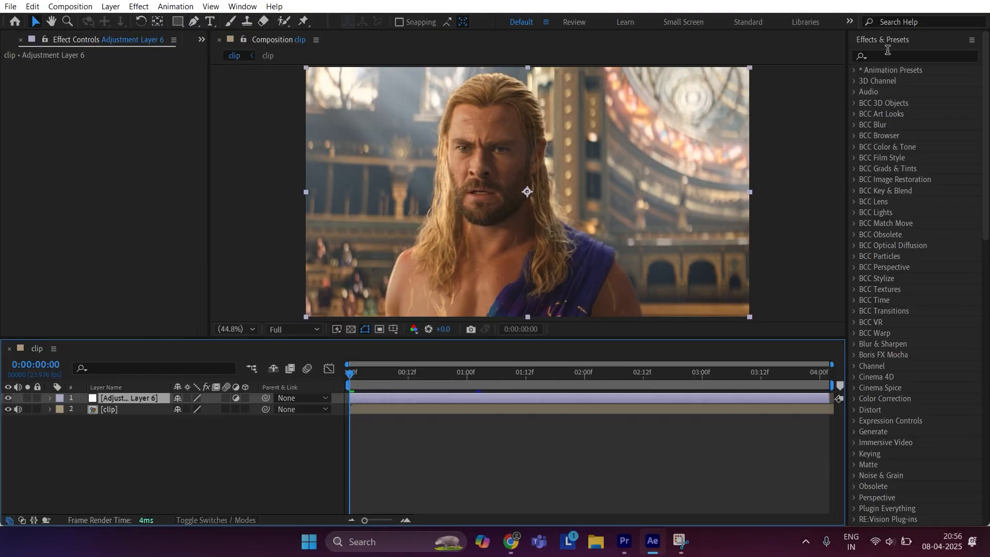
pyautogui.write('sharpen')
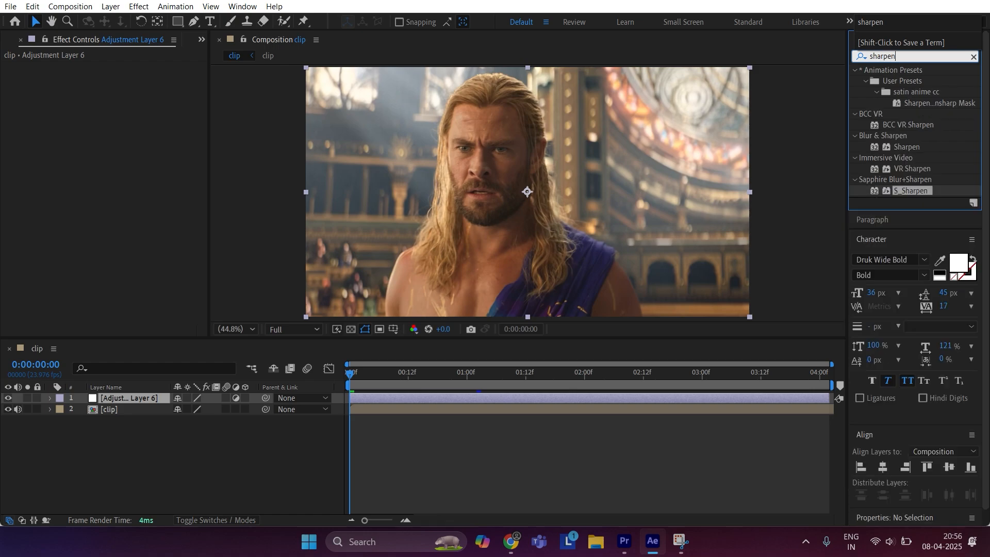
pyautogui.doubleClick(912, 190)
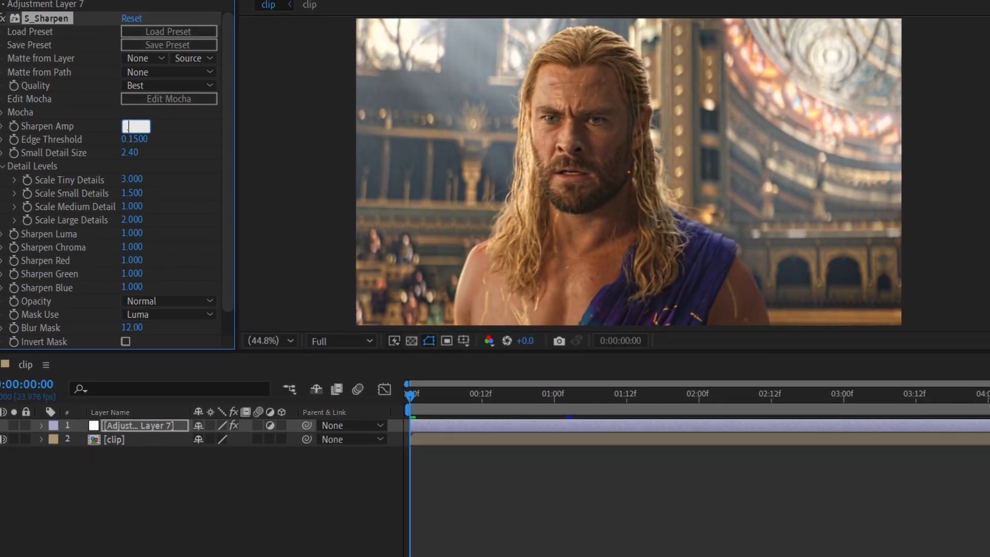
pyautogui.doubleClick(130, 153)
pyautogui.write('bcc uns')
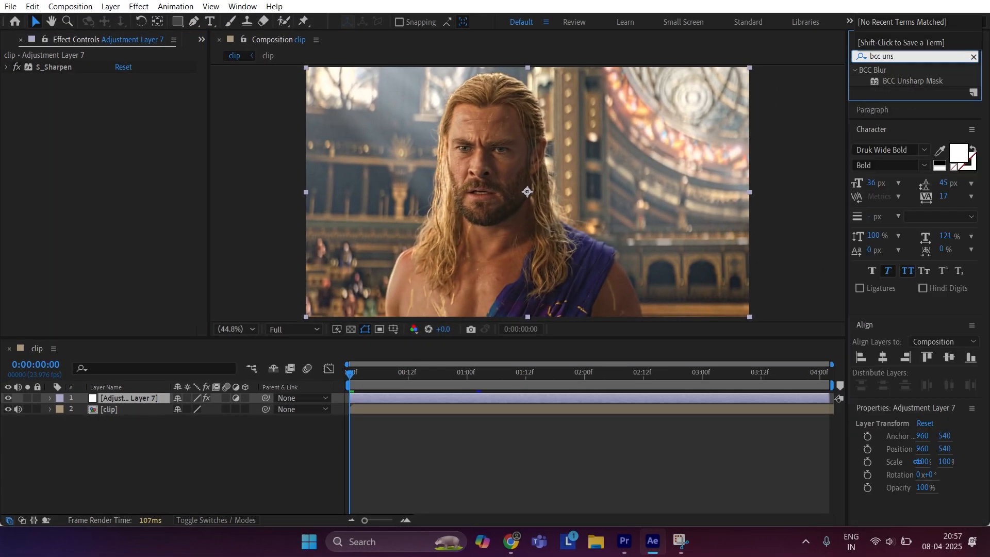
# - Apply BCC Unsharp Mask with Radius 30 and Amount 8, then add Magic Bullet Looks
pyautogui.doubleClick(912, 80)
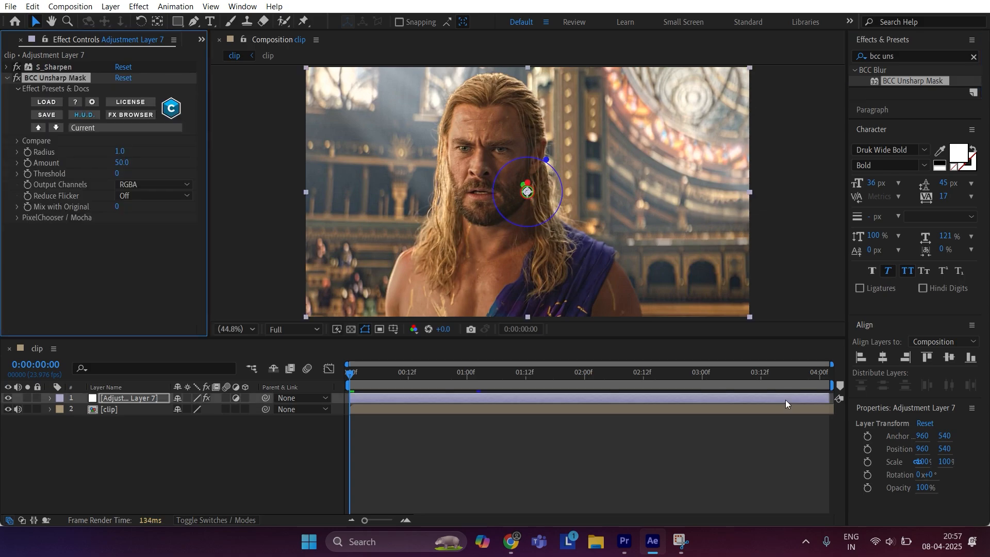
pyautogui.doubleClick(120, 152)
pyautogui.write('30')
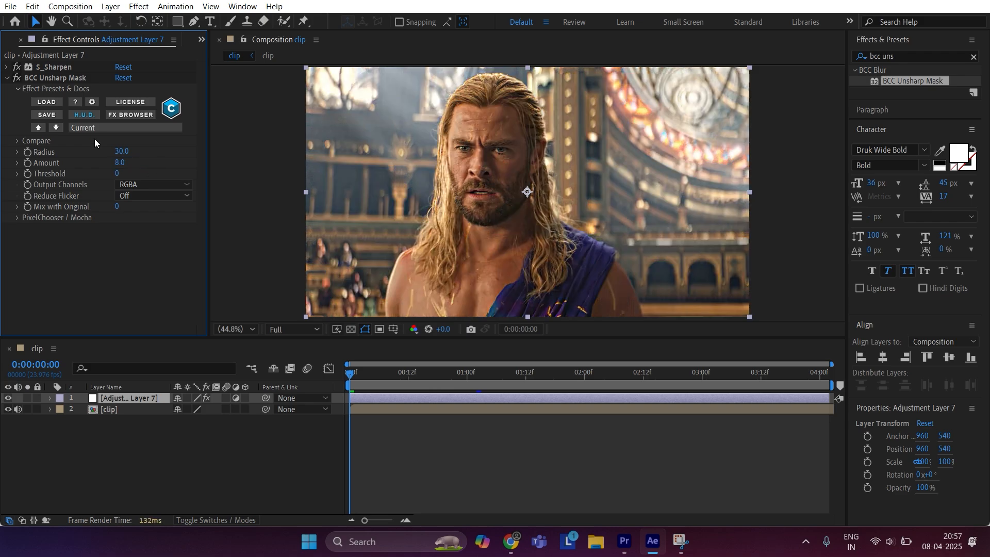
pyautogui.click(7, 77)
pyautogui.write('looks')
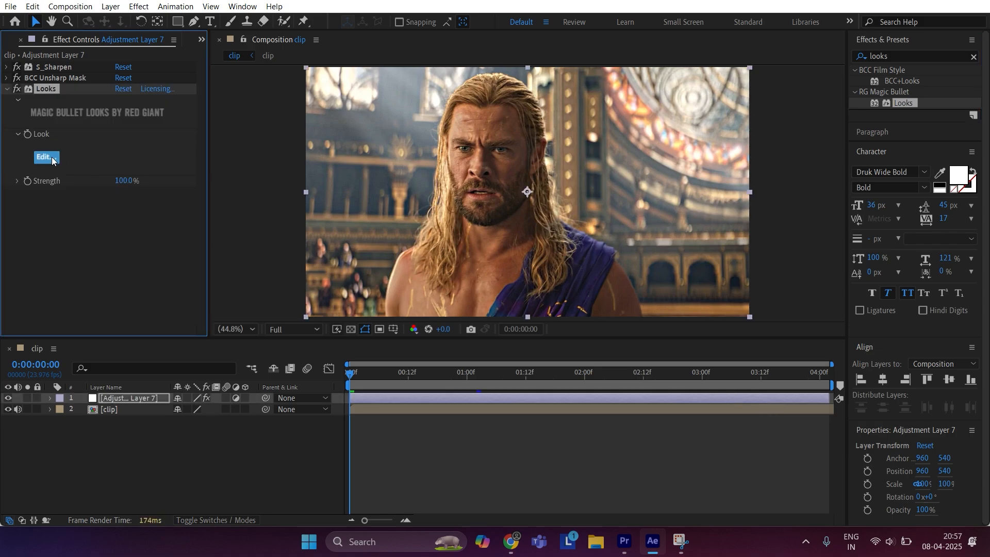
# - In the Looks editor, lift Shadows +0.74 and set the Mojo II grade to 23.40% strength
pyautogui.click(43, 157)
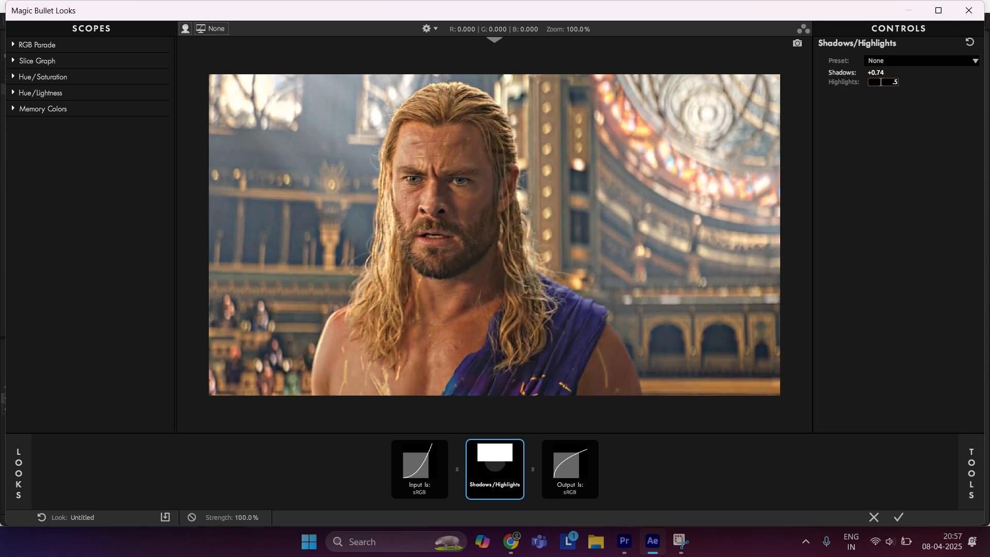
pyautogui.click(971, 470)
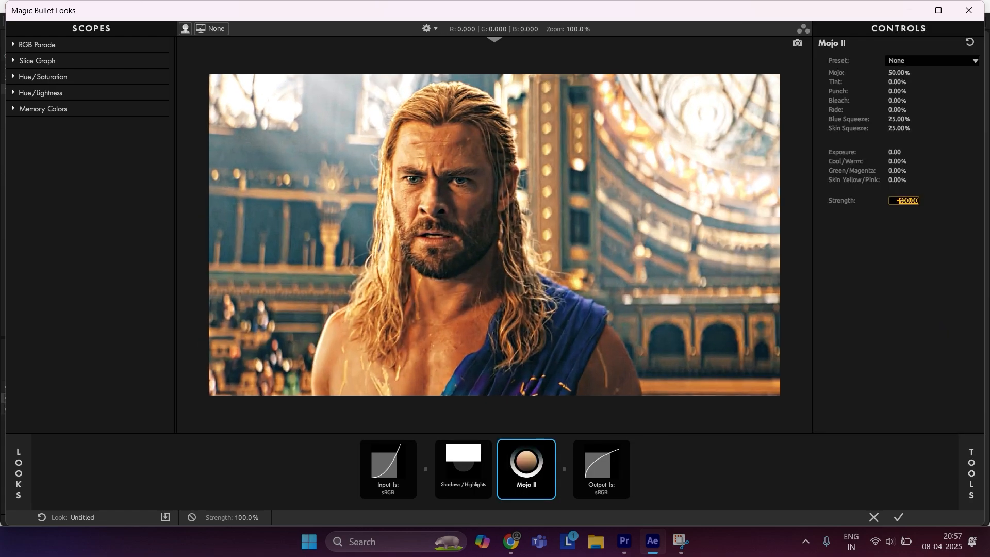
pyautogui.write('23.40')
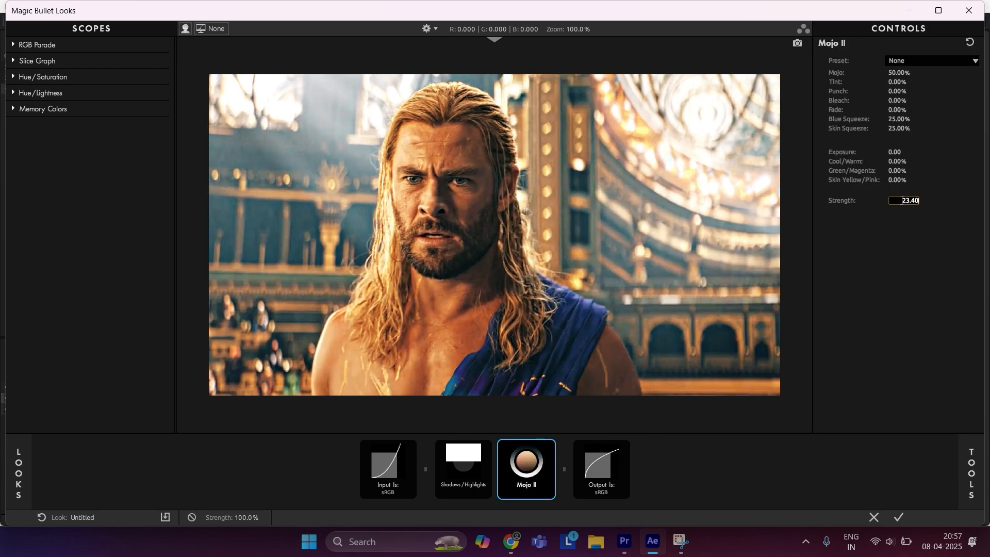
pyautogui.click(973, 471)
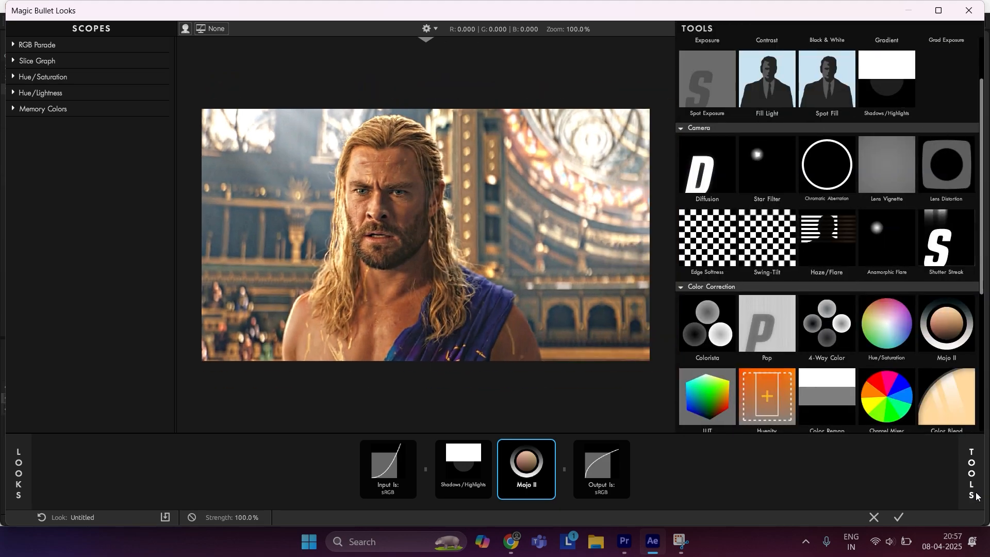
# - Add a Color Blend tint with custom RGB values and an S Curve with tuned contrast, midpoint and brightness
pyautogui.doubleClick(945, 396)
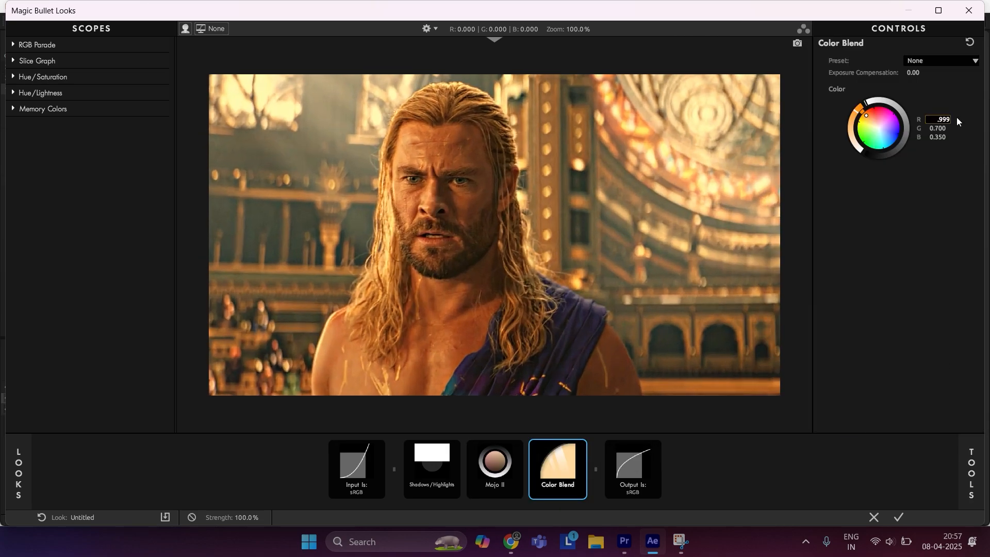
pyautogui.click(938, 128)
pyautogui.write('0.998')
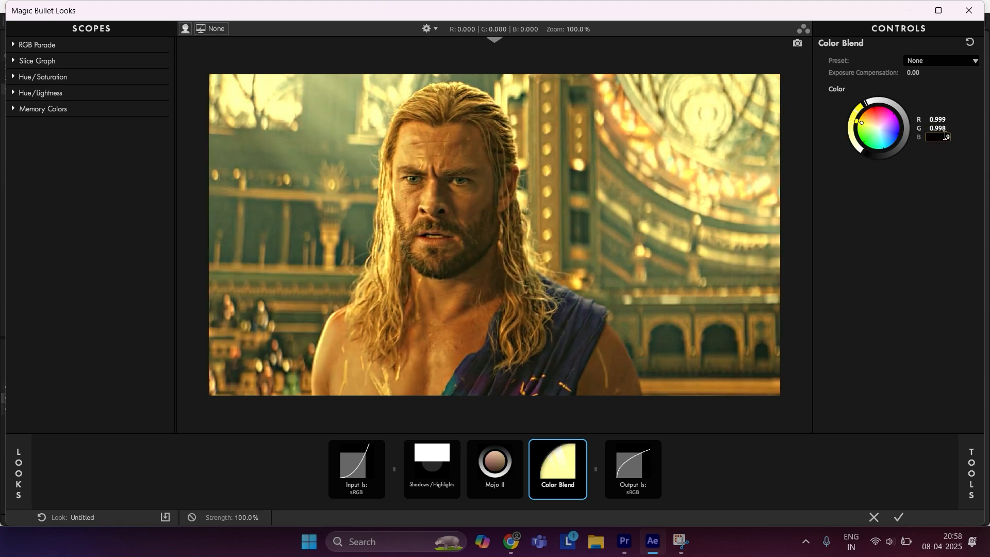
pyautogui.click(972, 471)
pyautogui.write('.759')
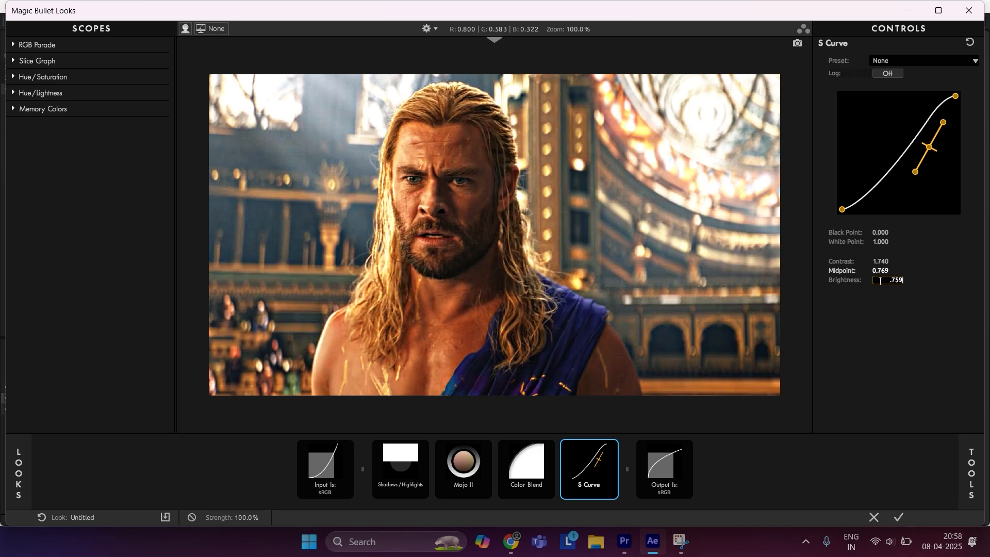
pyautogui.click(898, 516)
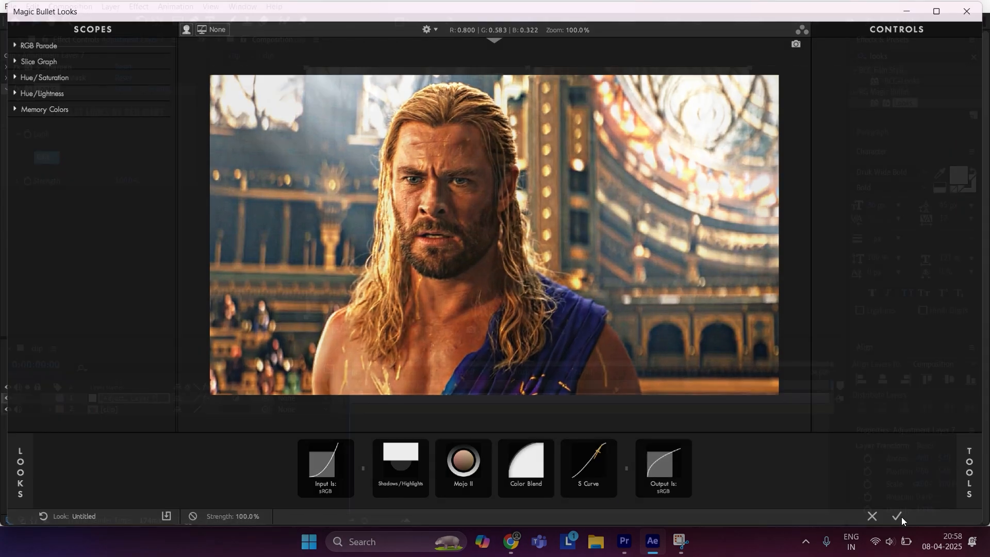
# - Confirm the finished look back into the composition and select the graded Adjustment Layer 7
pyautogui.click(895, 515)
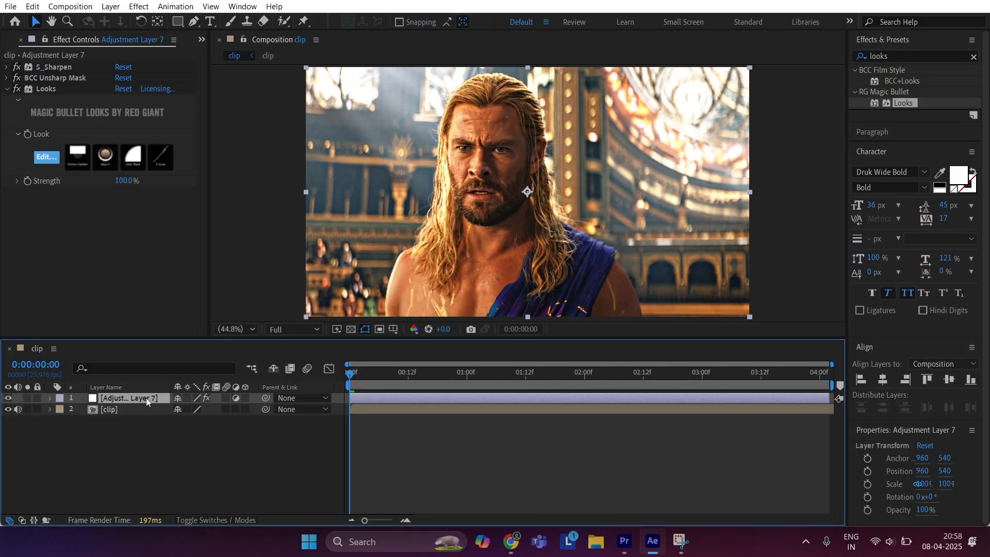
pyautogui.click(46, 157)
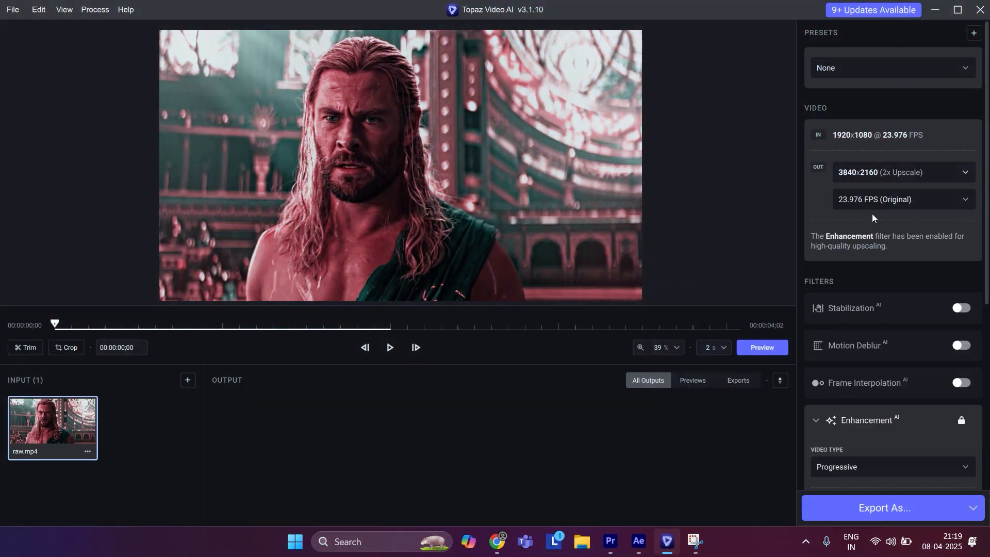
# - Switch Proteus enhancement to Manual parameters with Sharpen 20 and Reduce Noise 20 for the 2x upscale
pyautogui.click(890, 254)
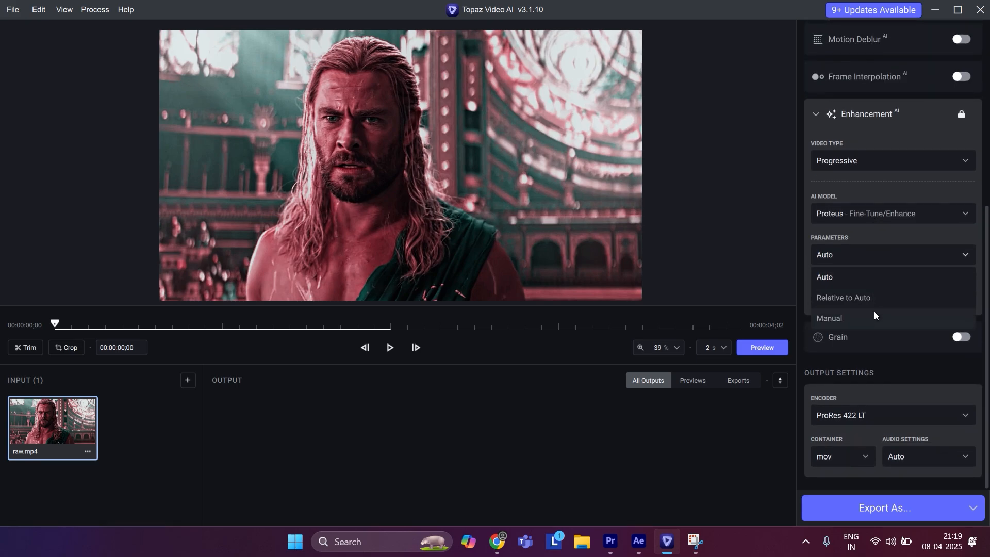
pyautogui.click(829, 317)
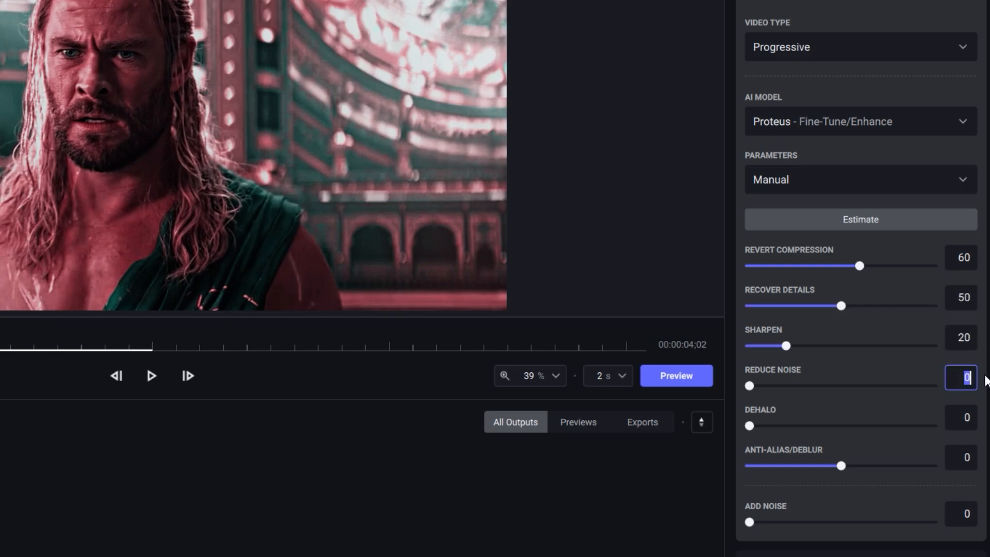
pyautogui.write('20')
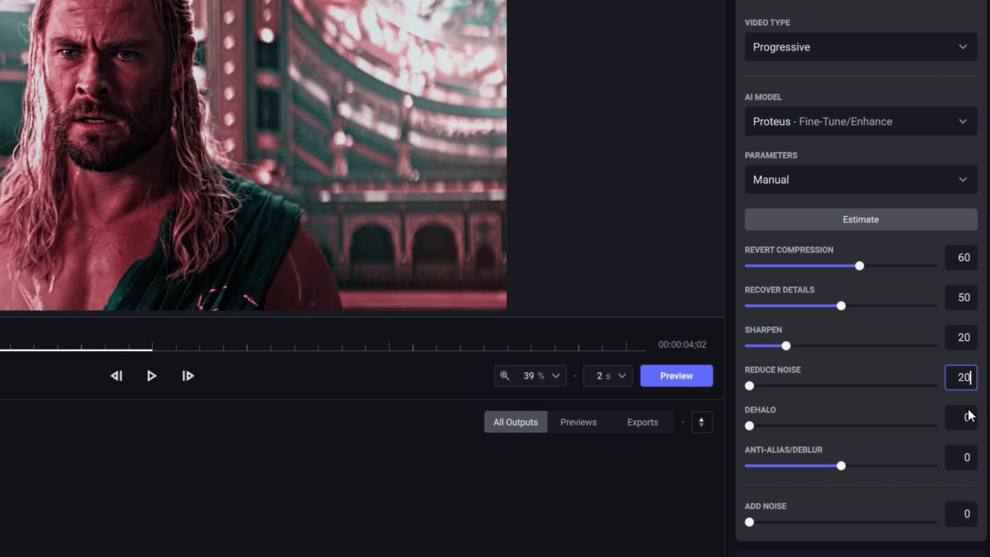